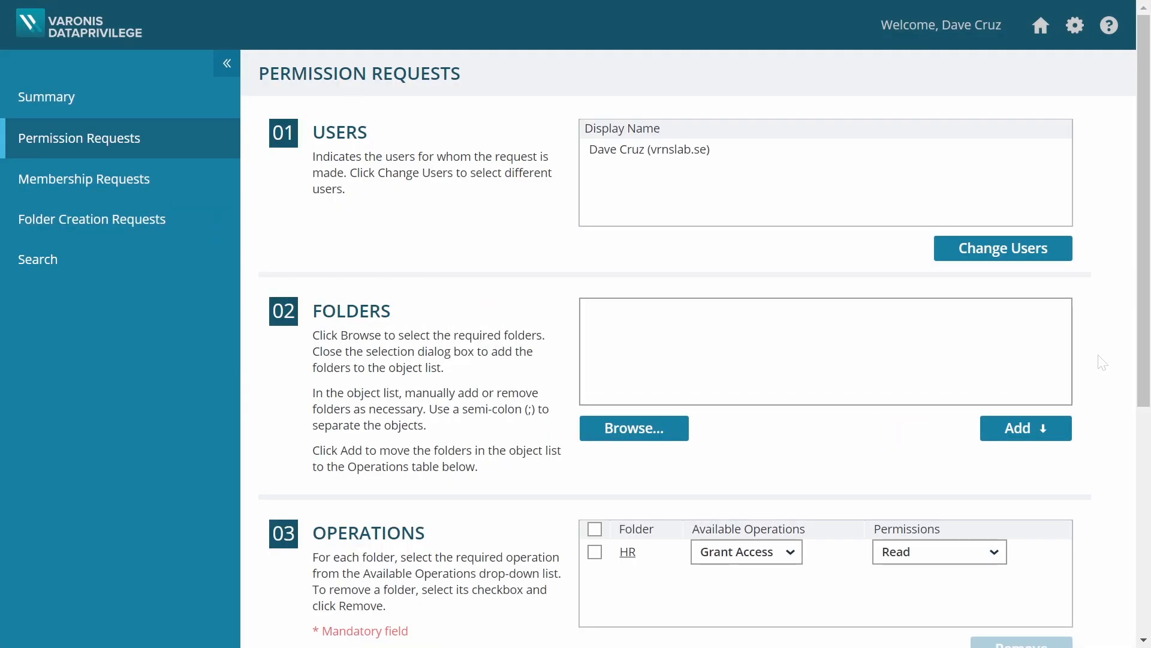
- Review the HR folder Read-access request, expiring 30 days after approval, and submit it
{"action": "scroll", "scroll_direction": "down", "scroll_amount": 3}
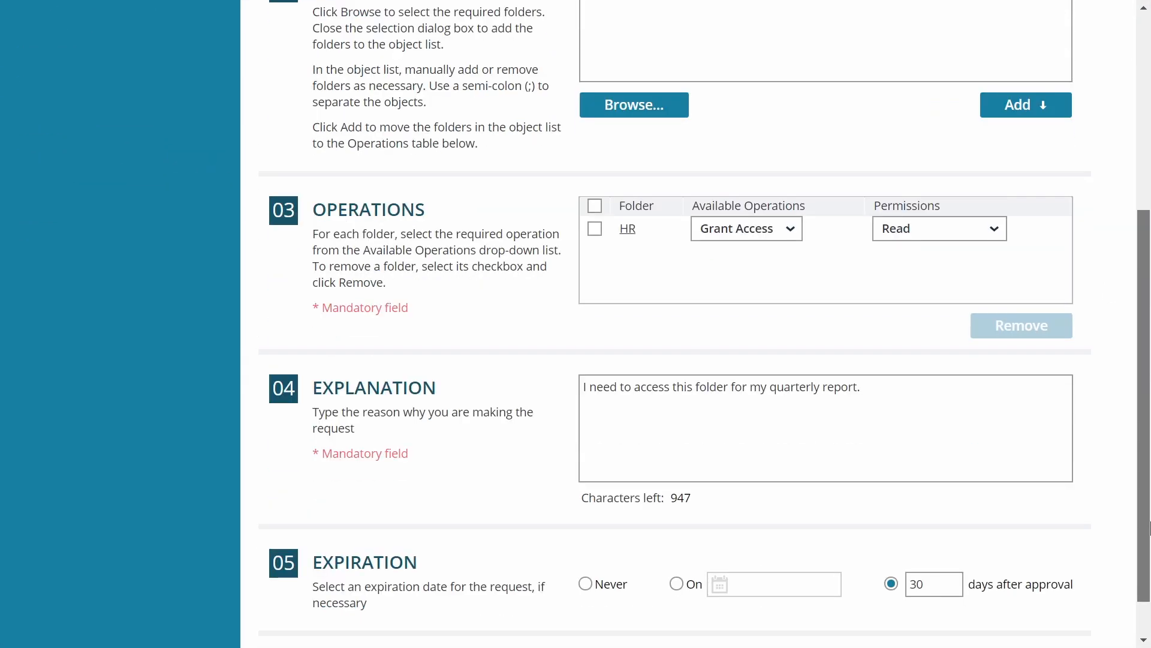
{"action": "scroll", "scroll_direction": "down", "scroll_amount": 3}
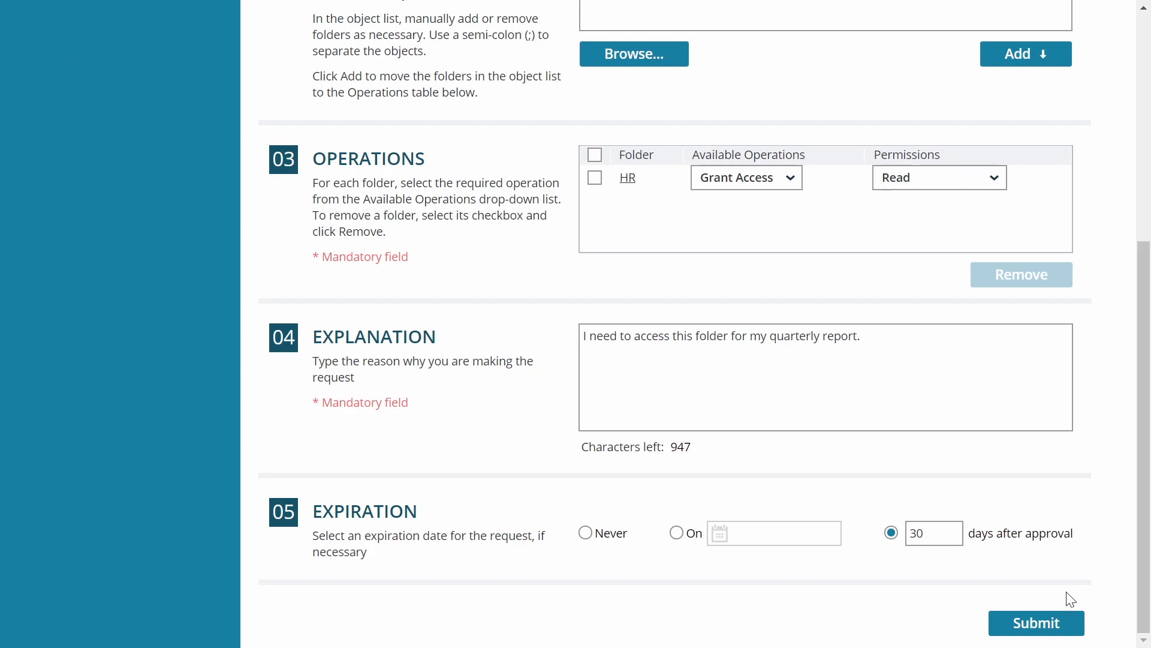
{"action": "left_click", "coordinate": [1036, 622]}
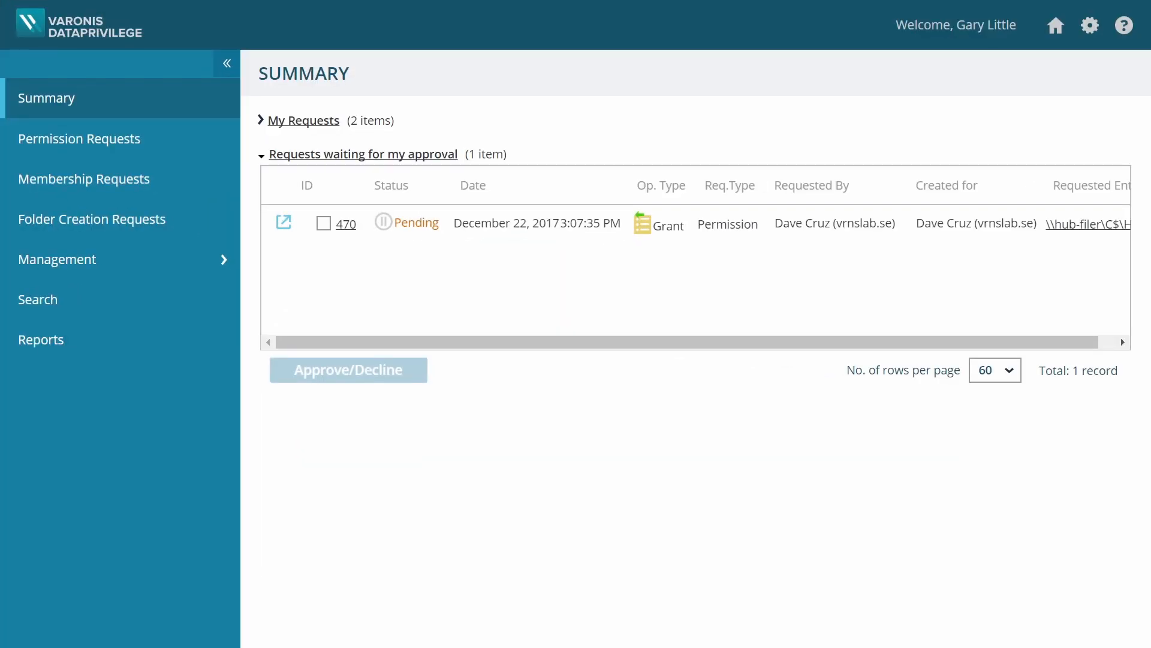
{"action": "mouse_move", "coordinate": [294, 244]}
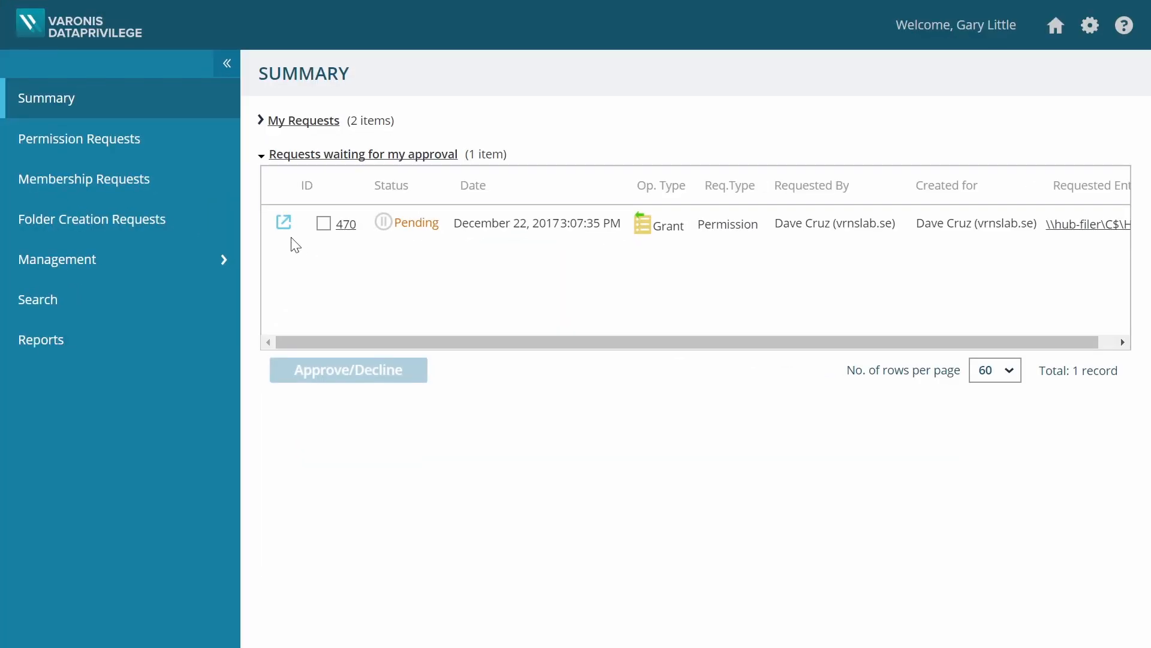
- Decline the pending request because the folder might contain personal information
{"action": "left_click", "coordinate": [283, 221]}
{"action": "type", "text": "Hi Dave, I have to decline"}
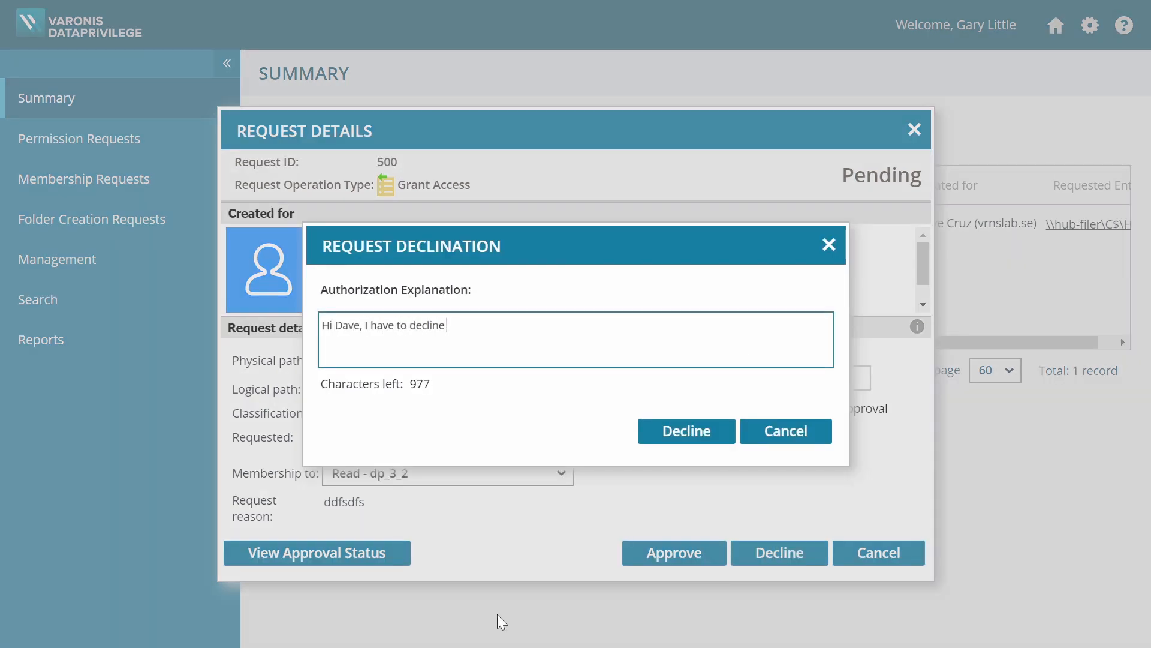
{"action": "type", "text": "your request since the folder might contain"}
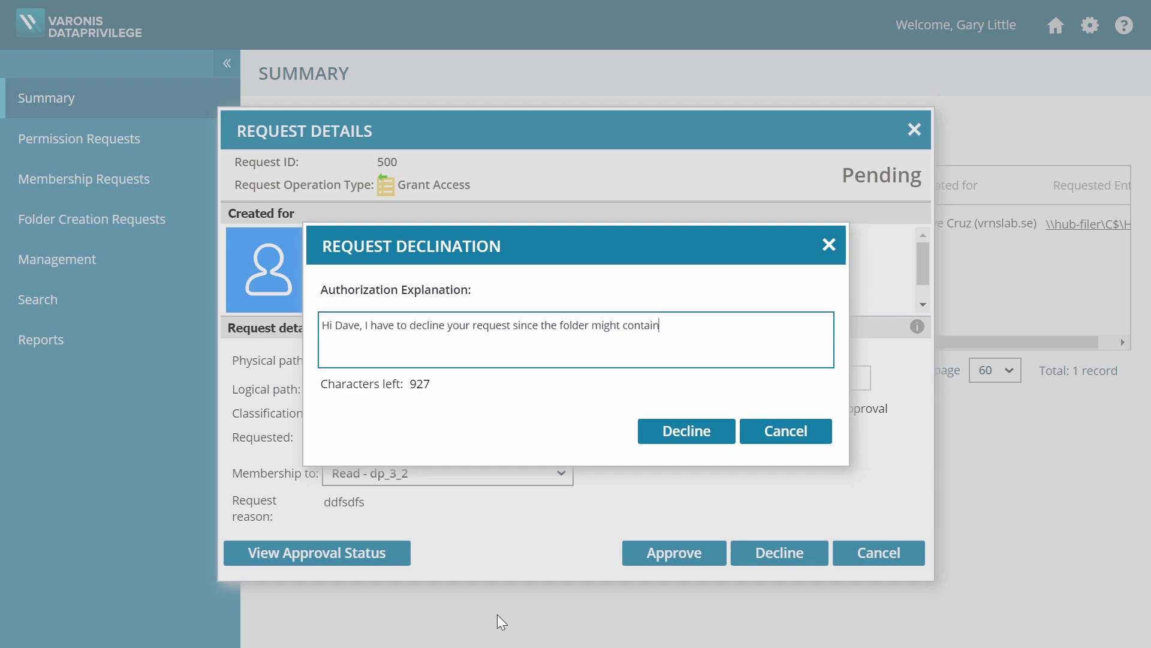
{"action": "type", "text": "personal information."}
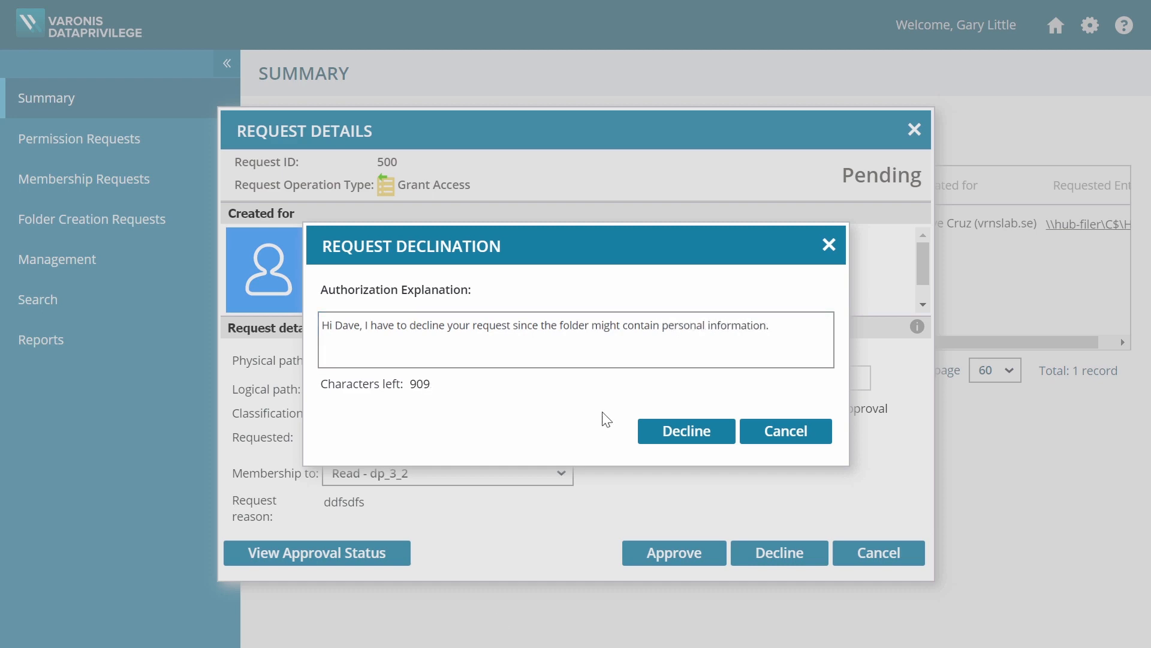
{"action": "left_click", "coordinate": [686, 431]}
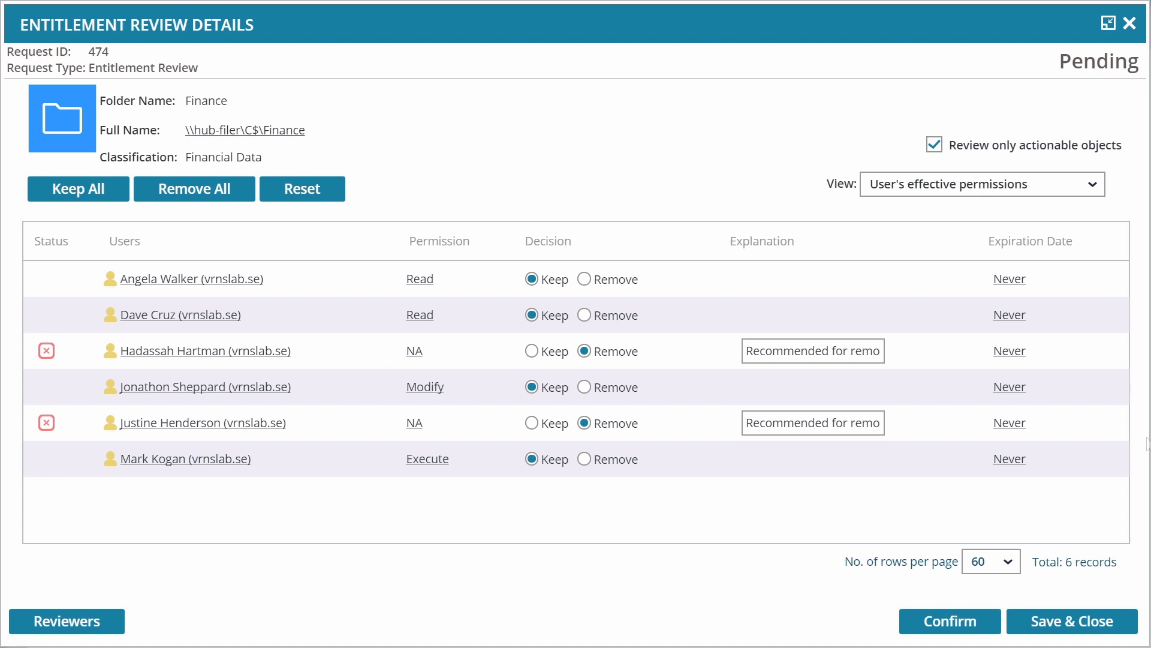
- Confirm the Finance review decisions, keeping four users and removing two, and sign it
{"action": "left_click", "coordinate": [949, 621]}
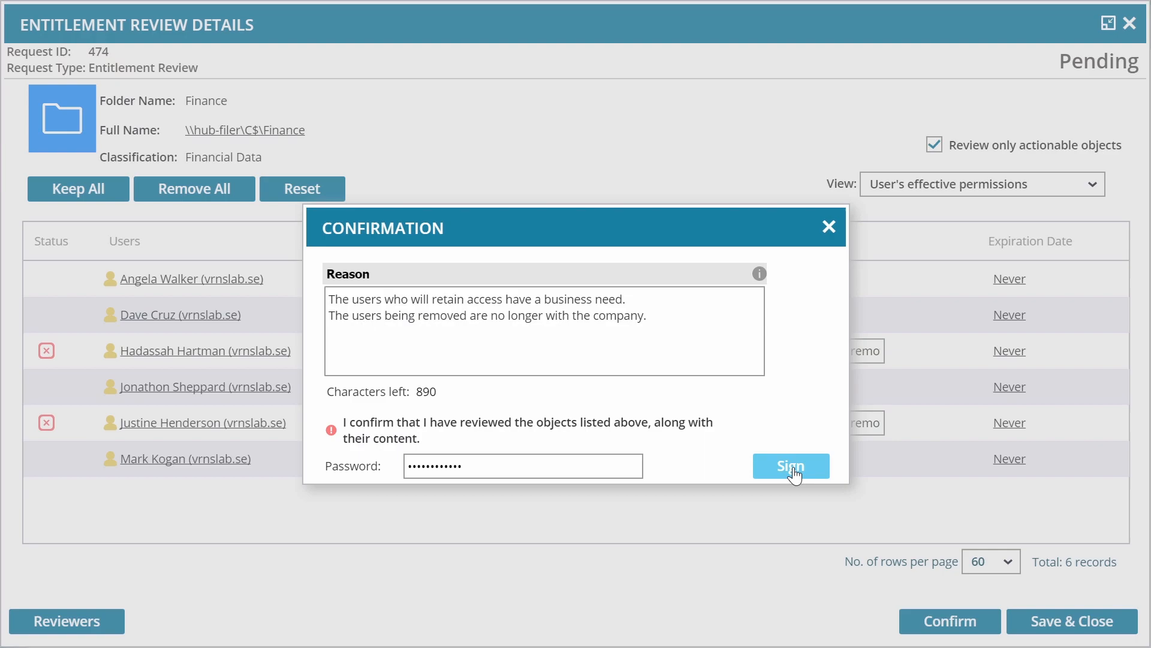
{"action": "left_click", "coordinate": [791, 465]}
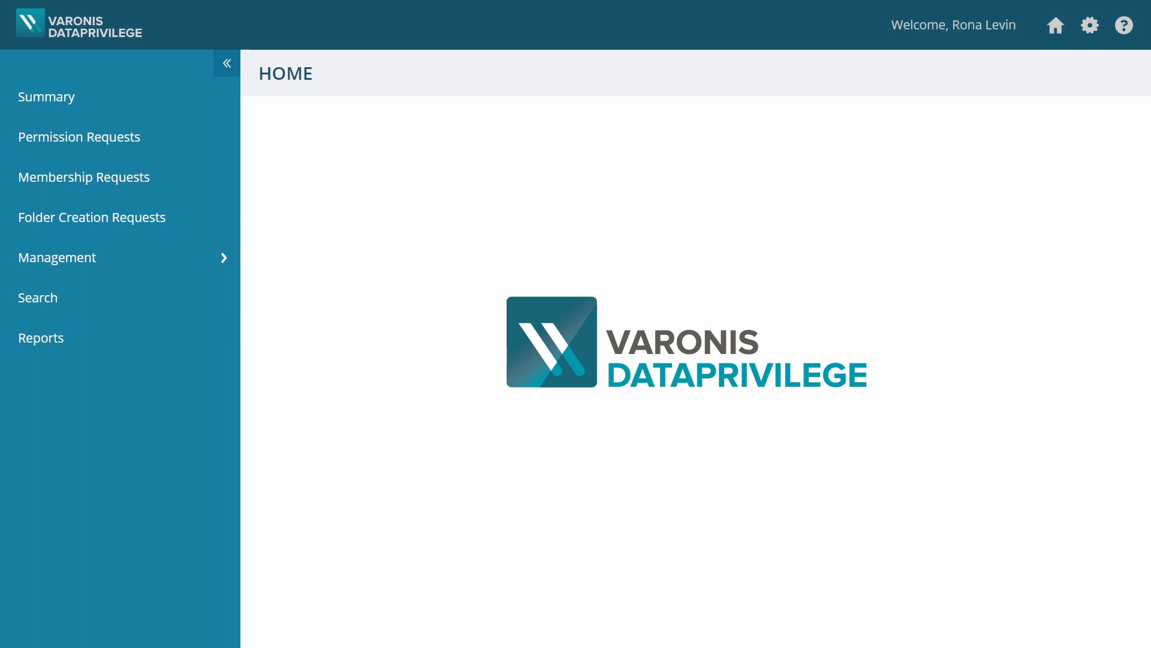
- Open the Folder Owner page under Management and expand New York to reach HR
{"action": "left_click", "coordinate": [57, 258]}
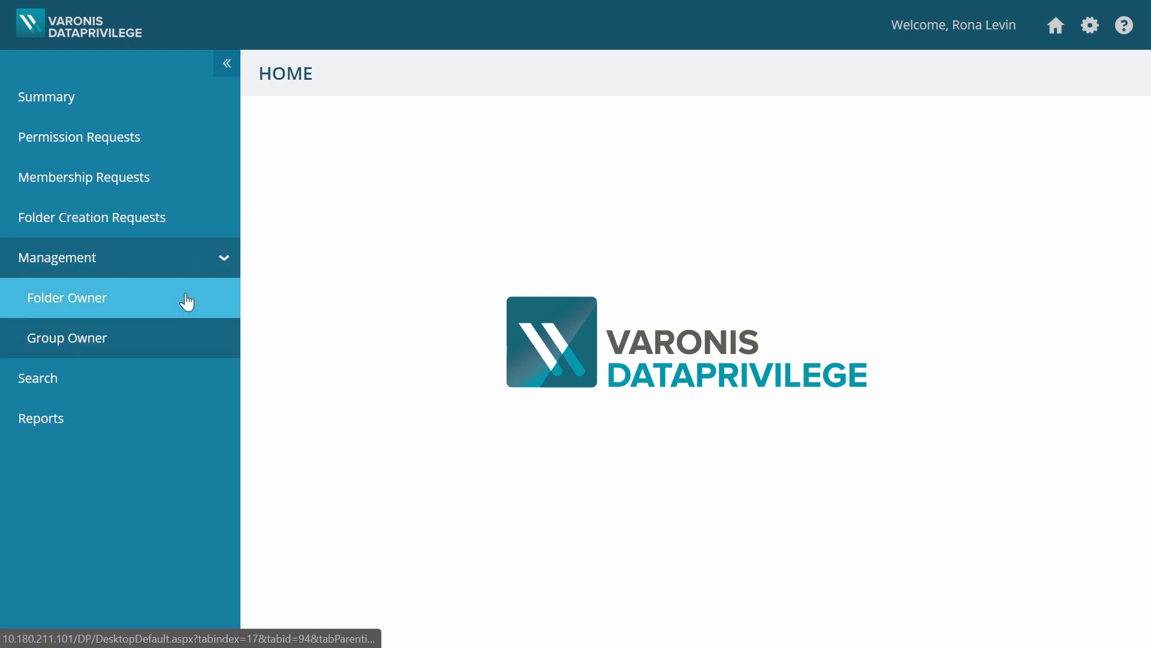
{"action": "left_click", "coordinate": [66, 297]}
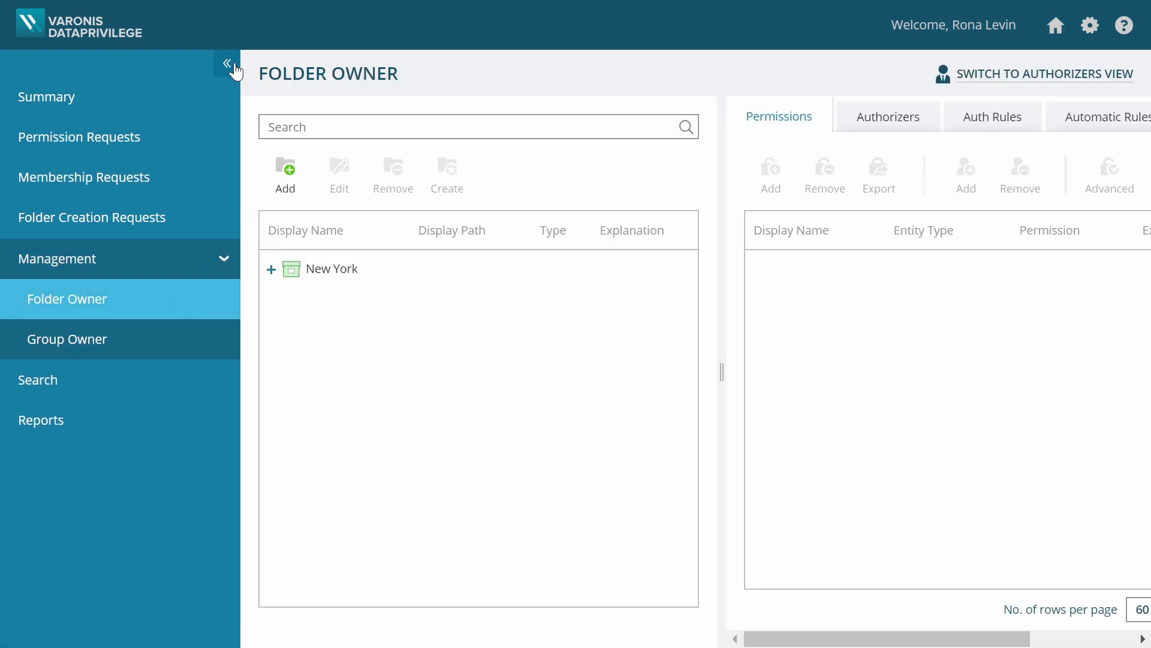
{"action": "left_click", "coordinate": [227, 65]}
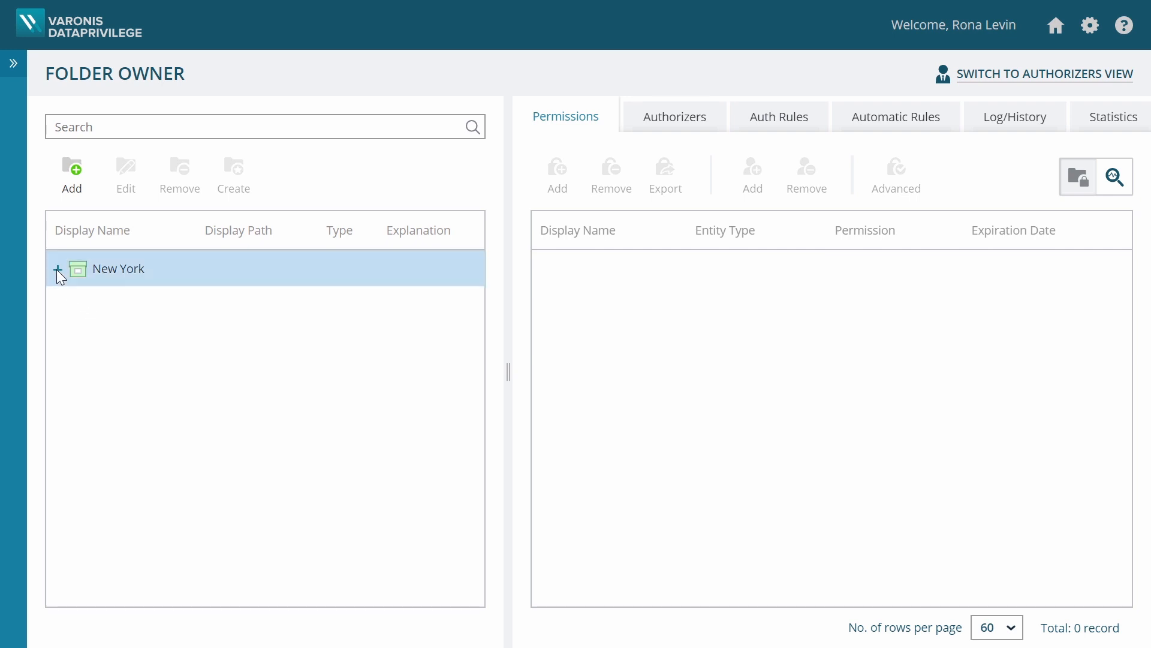
{"action": "left_click", "coordinate": [58, 268]}
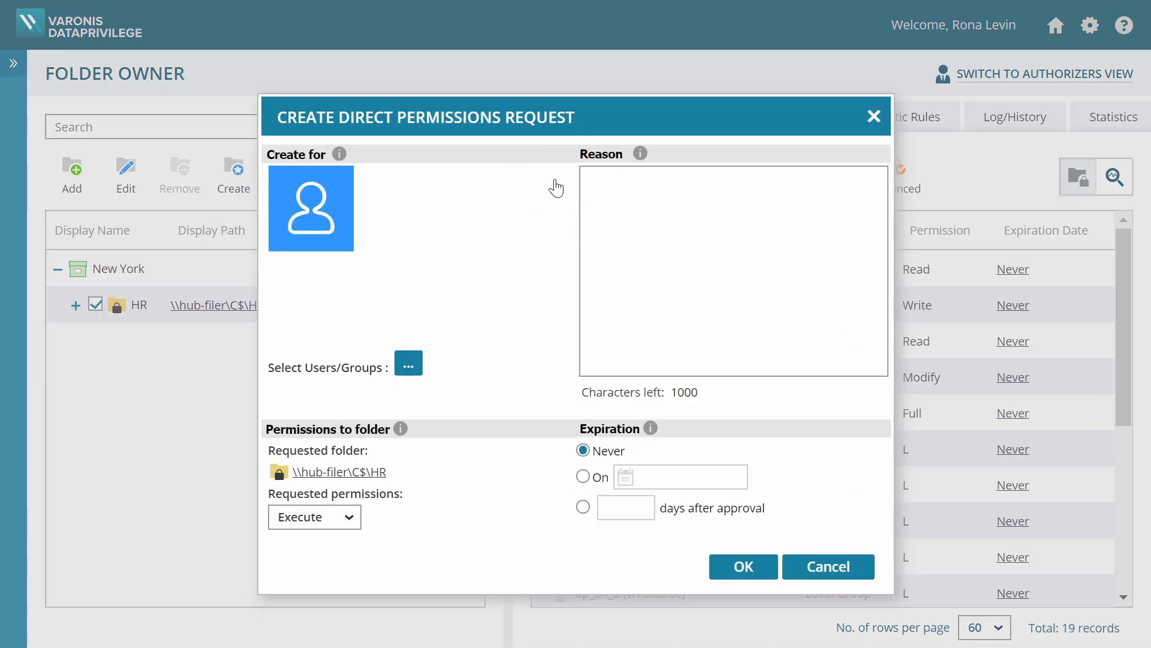
- Select Mark as the requestee with reason 'Mark is a new employee on the HR team.'
{"action": "left_click", "coordinate": [407, 363]}
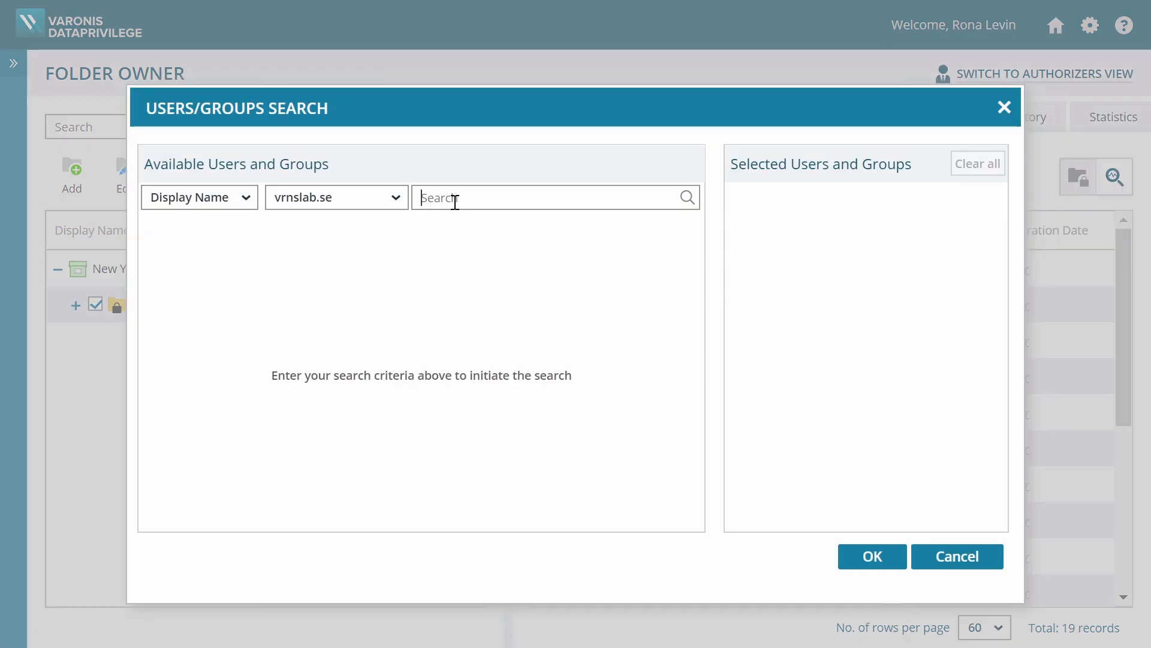
{"action": "type", "text": "Mark"}
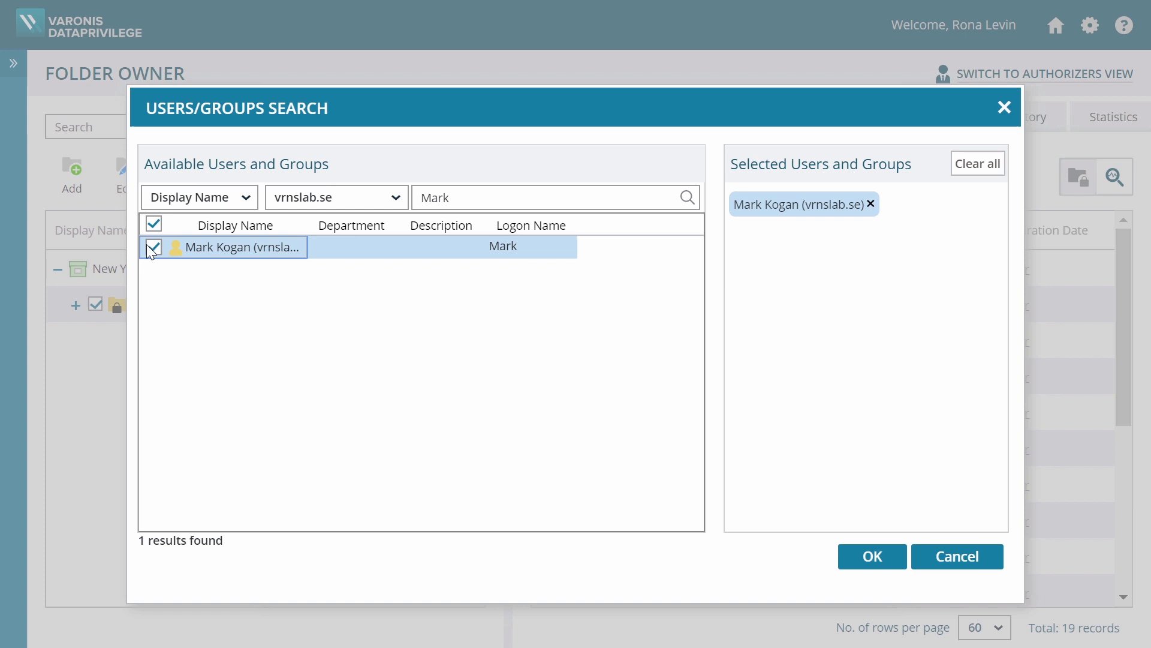
{"action": "left_click", "coordinate": [870, 556]}
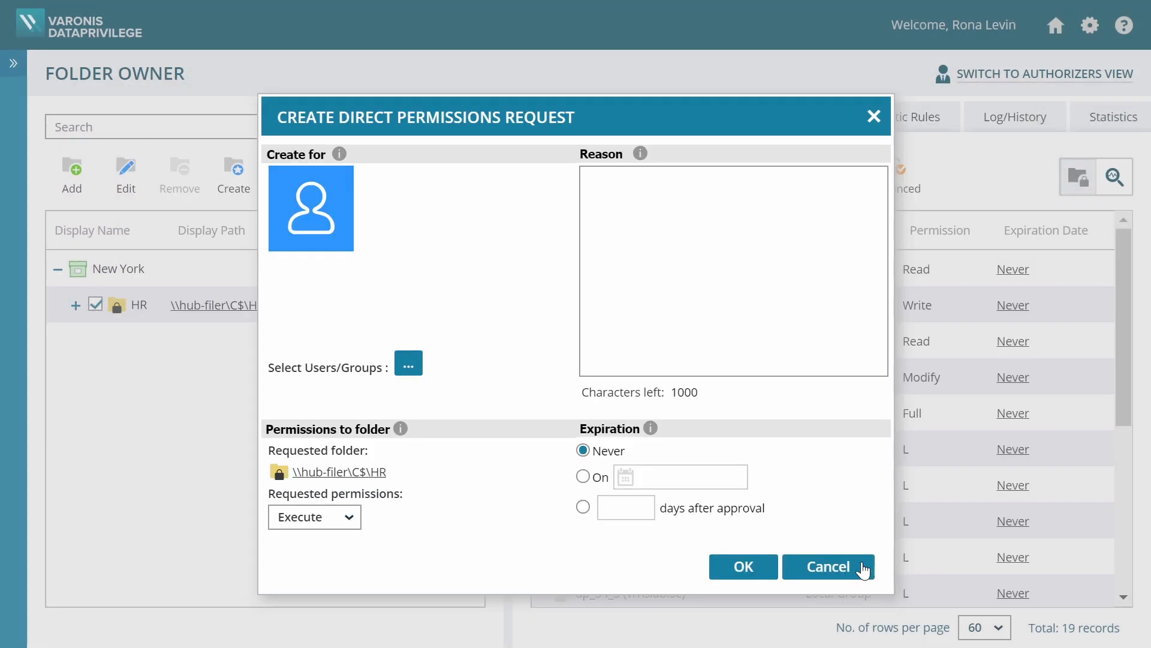
{"action": "type", "text": "Mark is a new"}
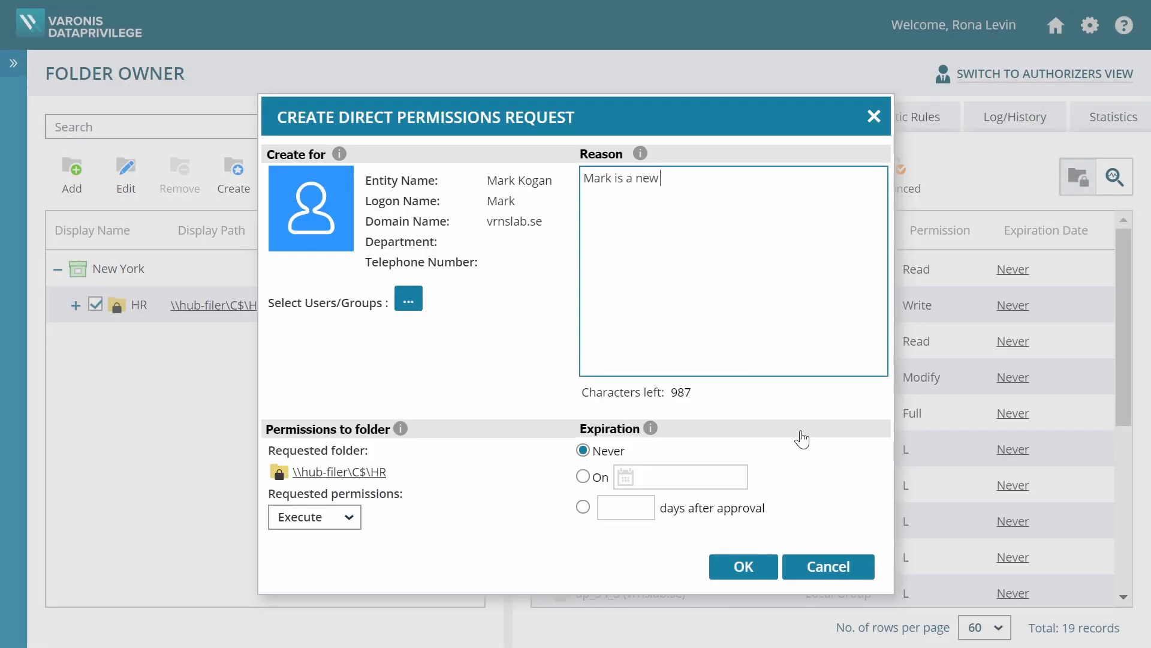
{"action": "type", "text": "employee on the HR team."}
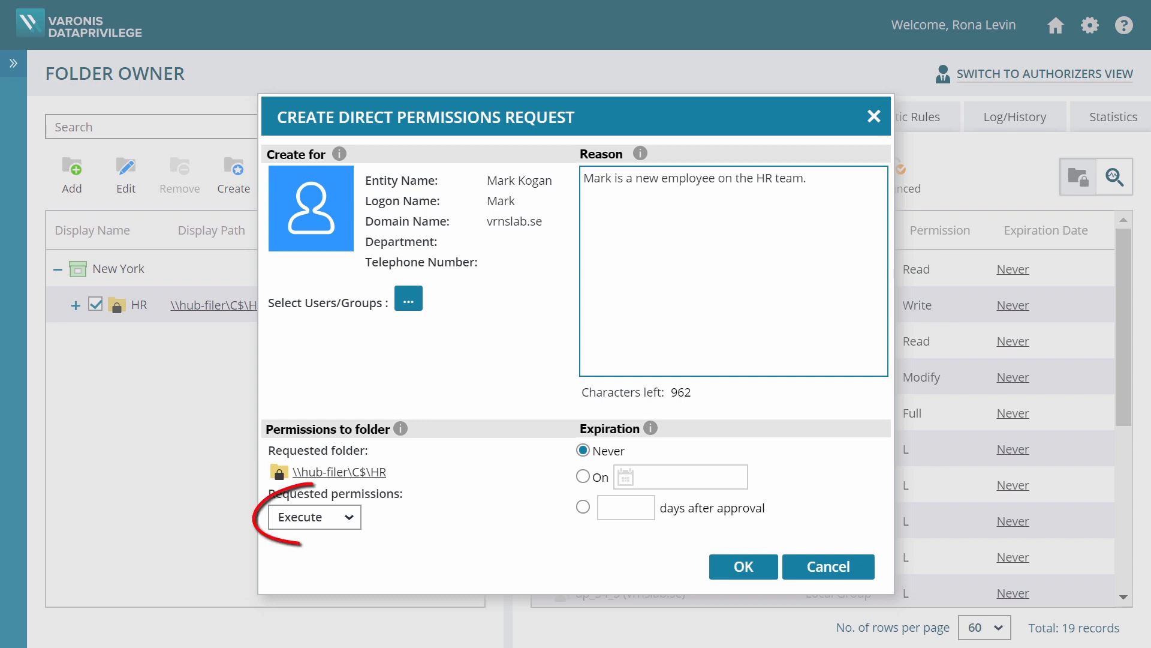
- Set the requested permission to Modify and submit the request
{"action": "left_click", "coordinate": [313, 516]}
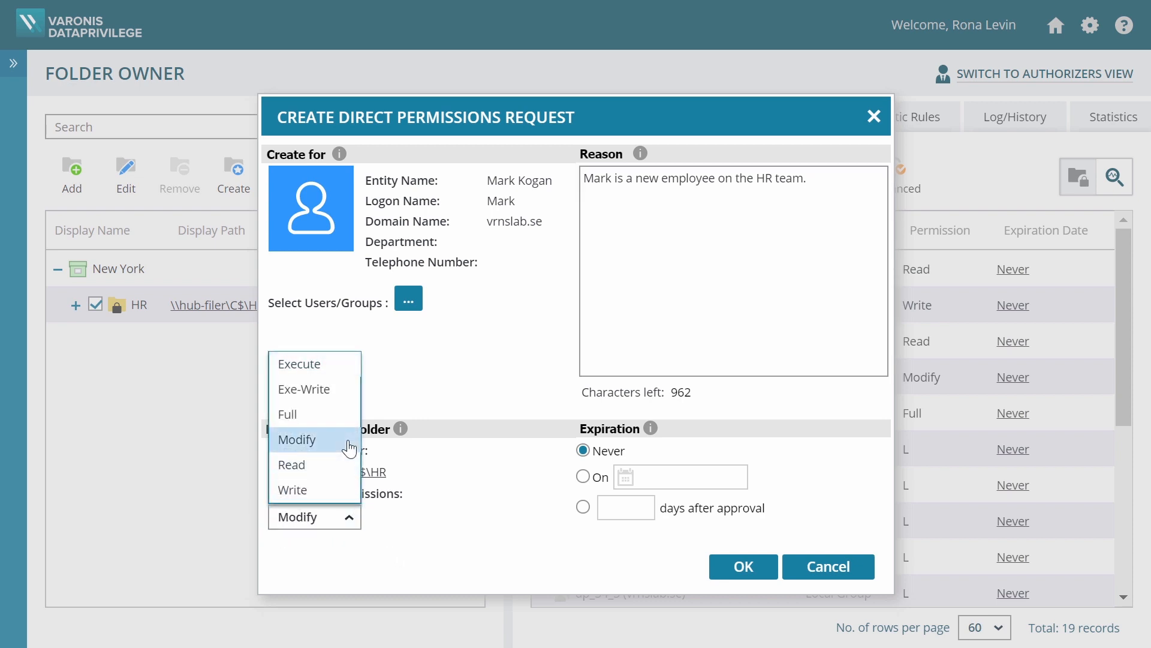
{"action": "left_click", "coordinate": [742, 566]}
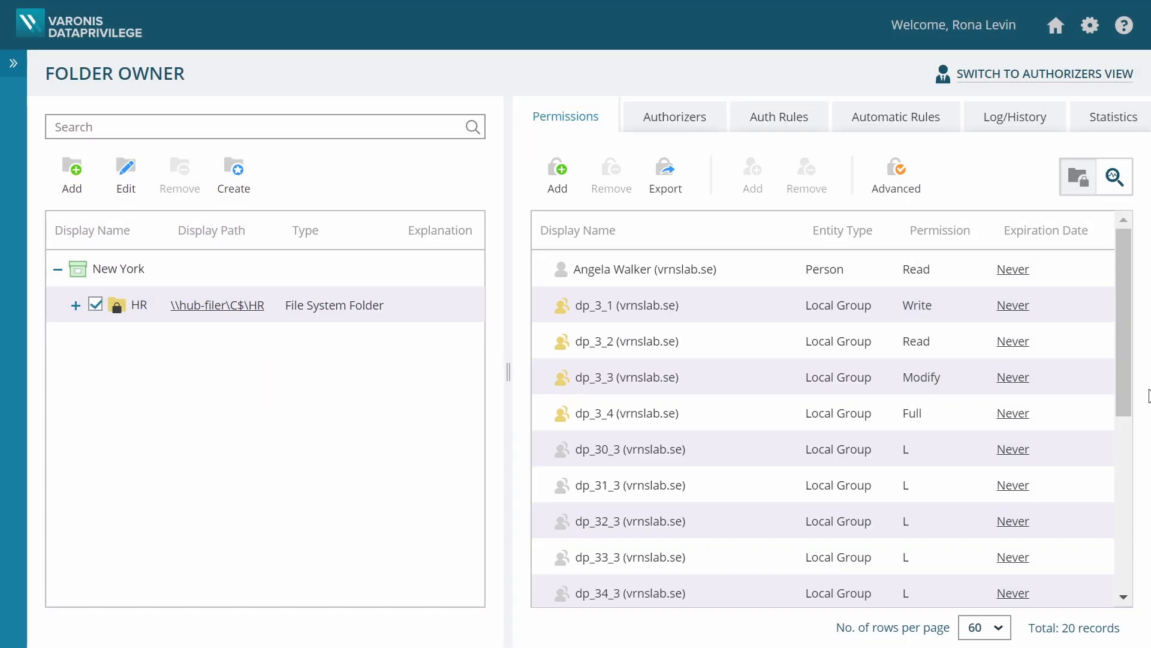
{"action": "scroll", "scroll_direction": "down", "scroll_amount": 3}
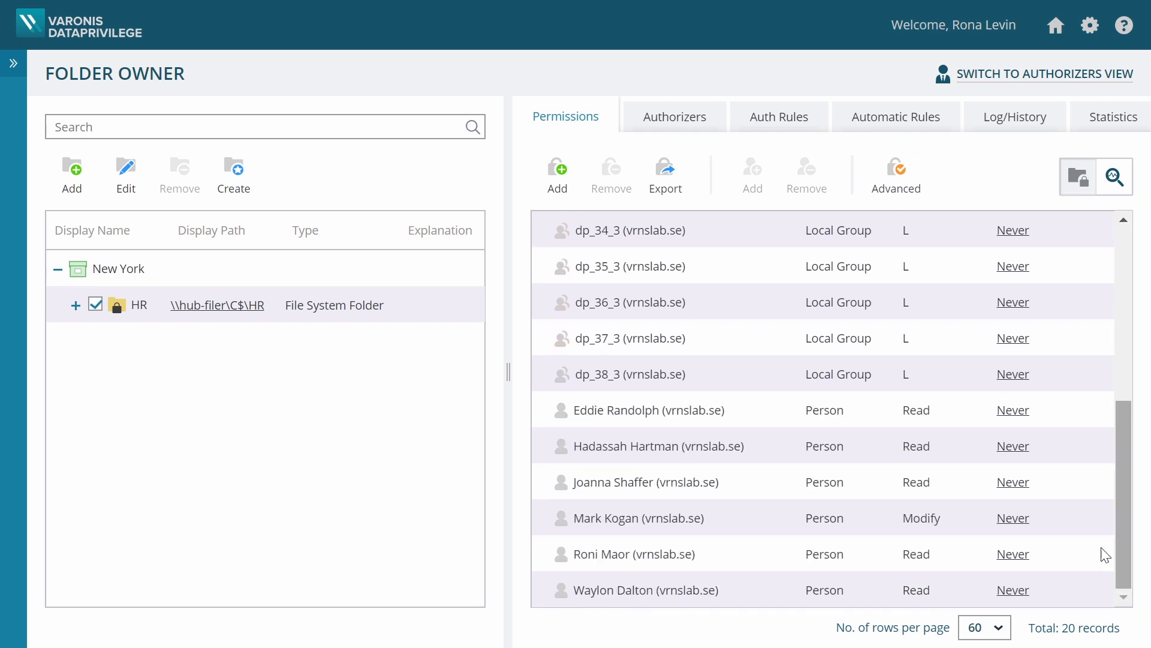
{"action": "left_click", "coordinate": [661, 517]}
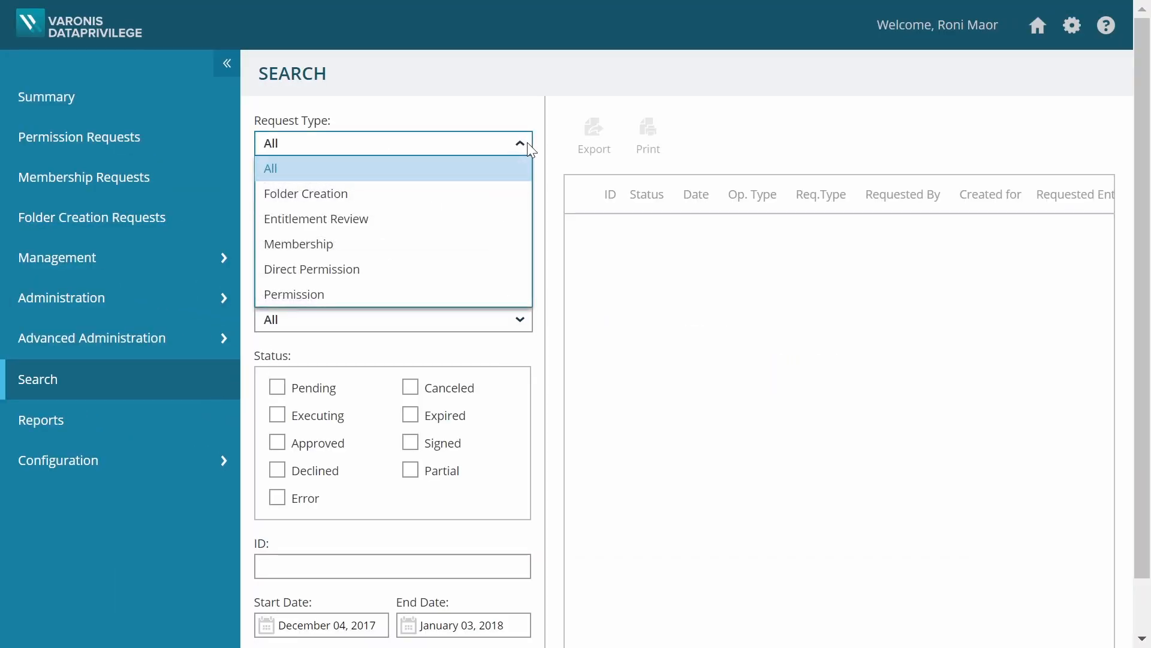
- Search for Entitlement Review requests filtered to Signed status
{"action": "left_click", "coordinate": [316, 218]}
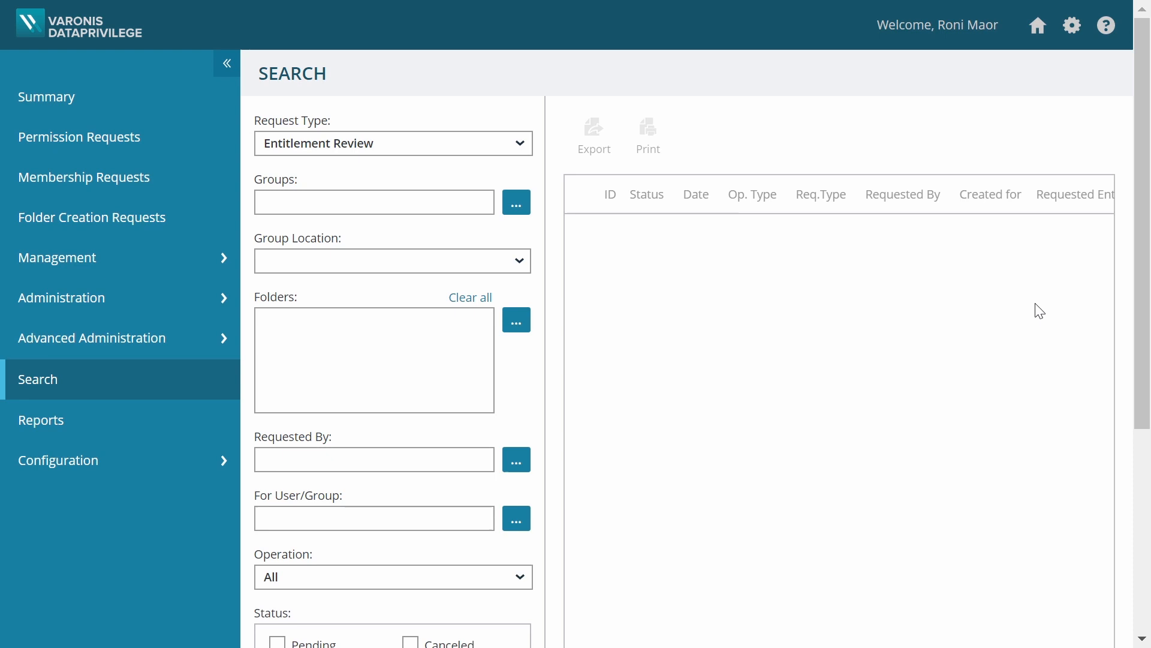
{"action": "scroll", "scroll_direction": "down", "scroll_amount": 3}
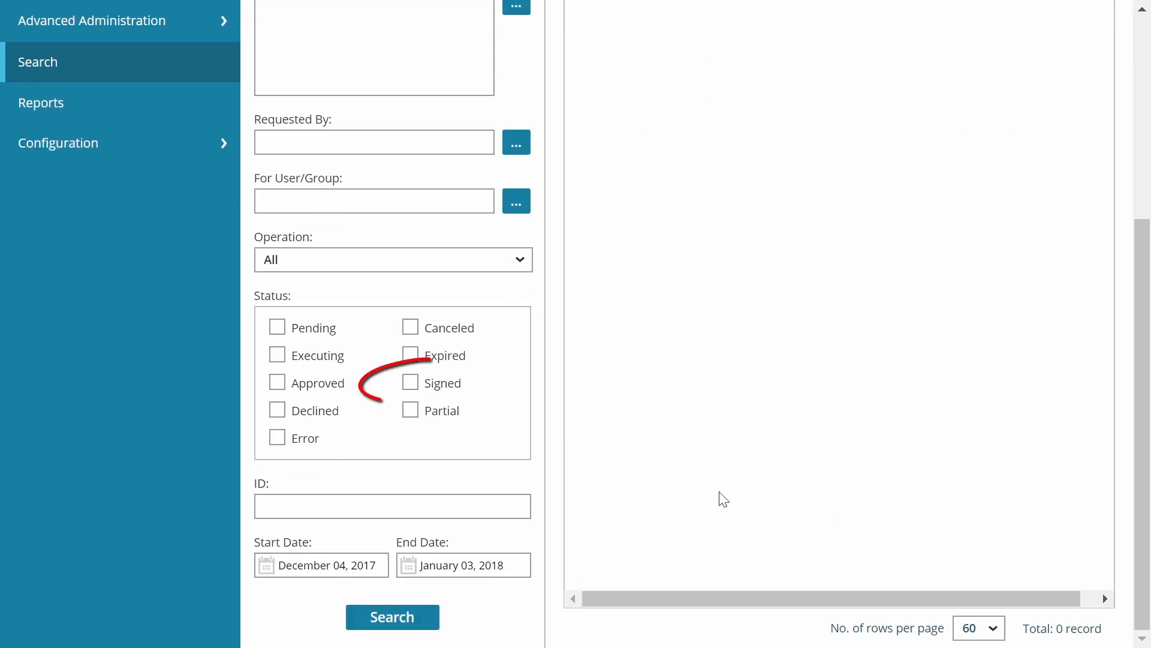
{"action": "left_click", "coordinate": [409, 382]}
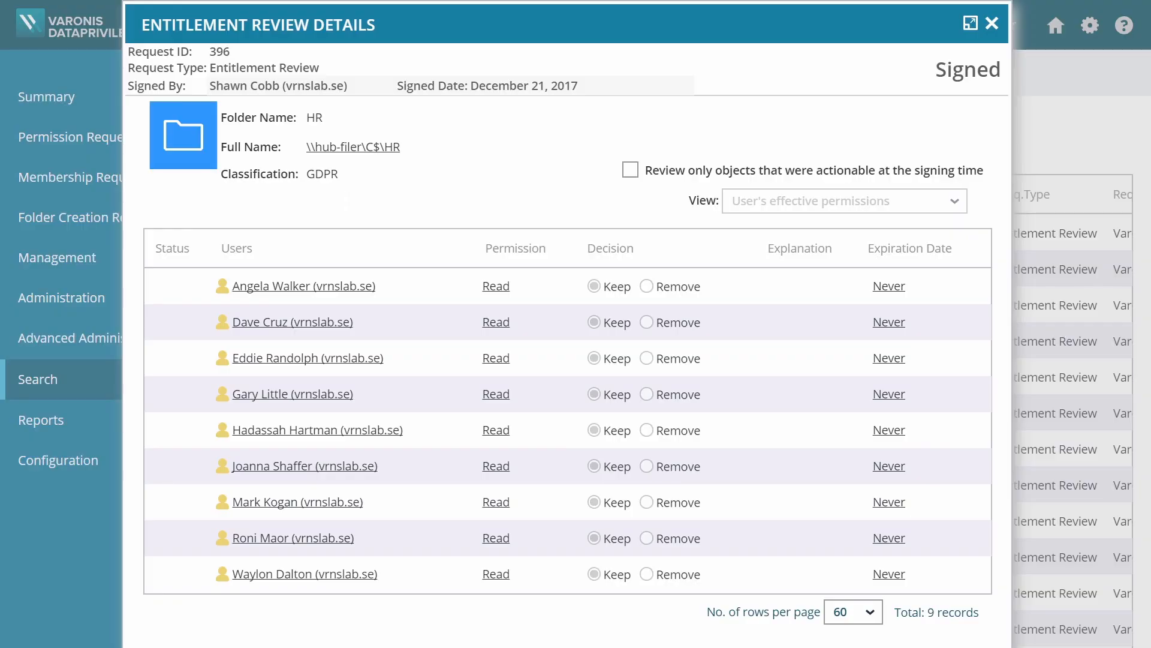
- Export the signed HR review and save it as CSV (comma delimited)
{"action": "left_click", "coordinate": [969, 23]}
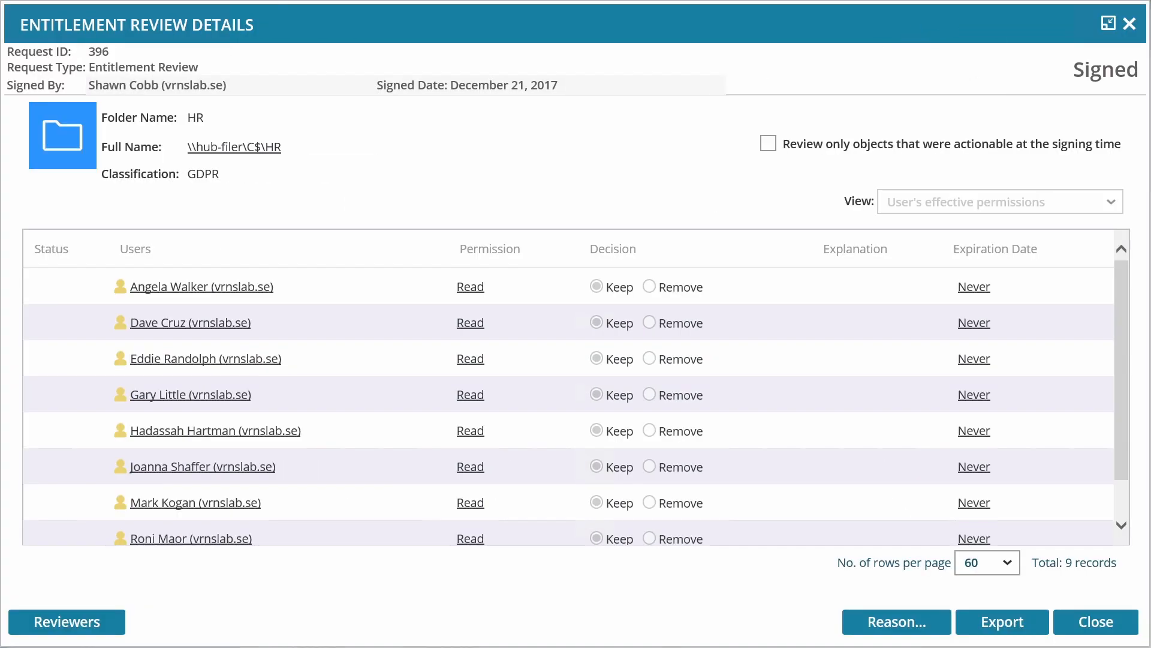
{"action": "left_click", "coordinate": [1001, 622]}
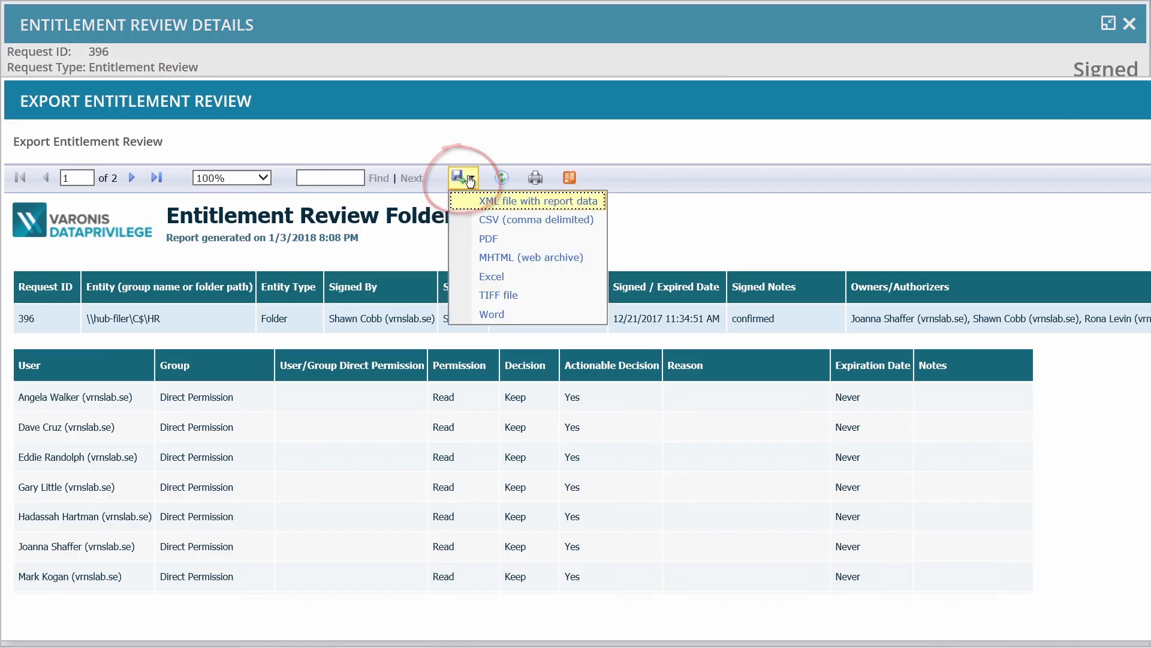
{"action": "left_click", "coordinate": [536, 219]}
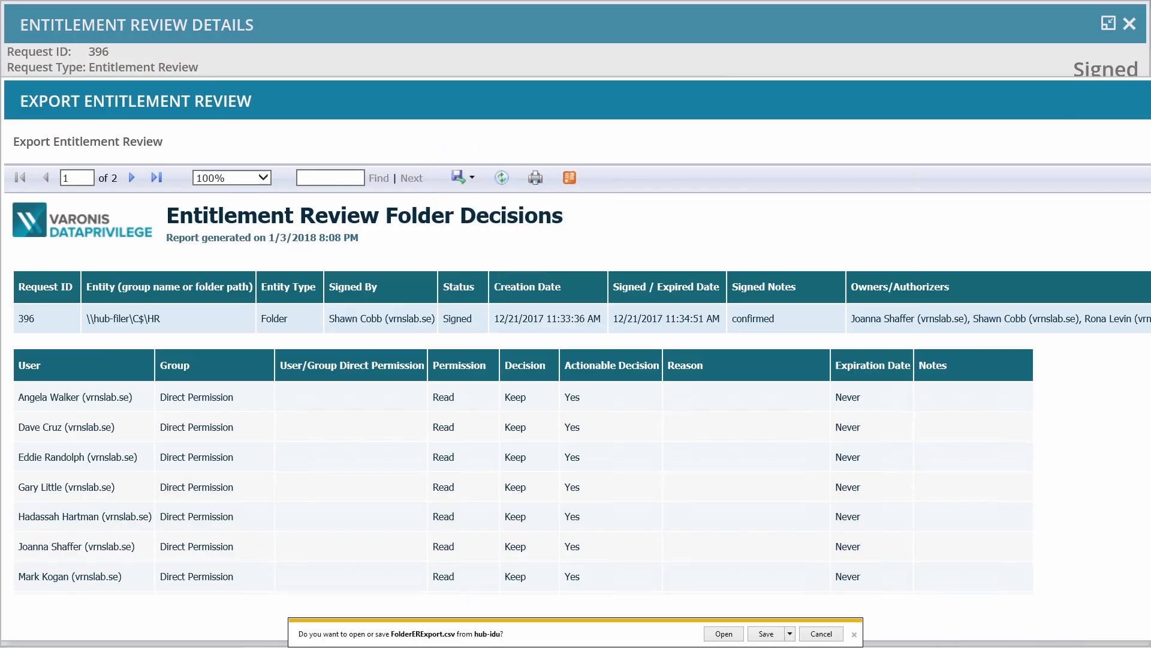
{"action": "left_click", "coordinate": [765, 633]}
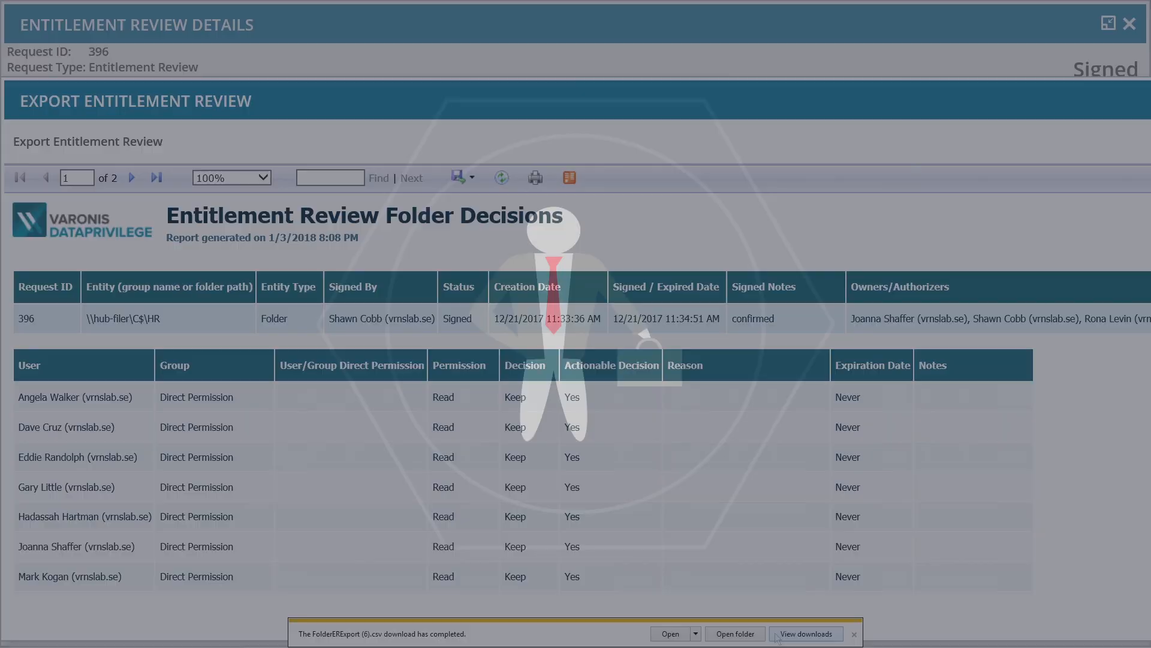